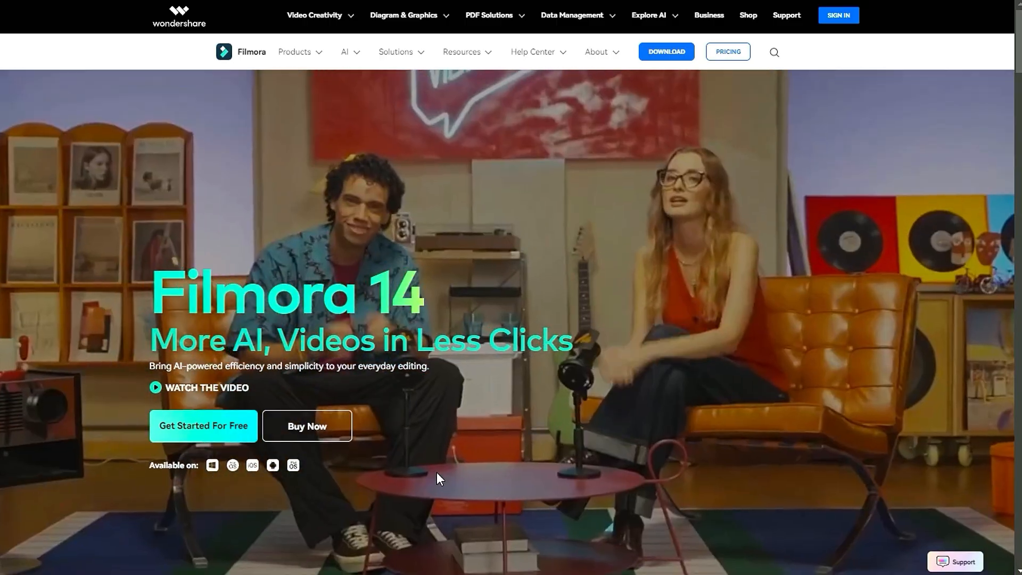
Follow the link to the YouTube tutorial and subscribe to the Filmora for Creators channel.
left_click(203, 426)
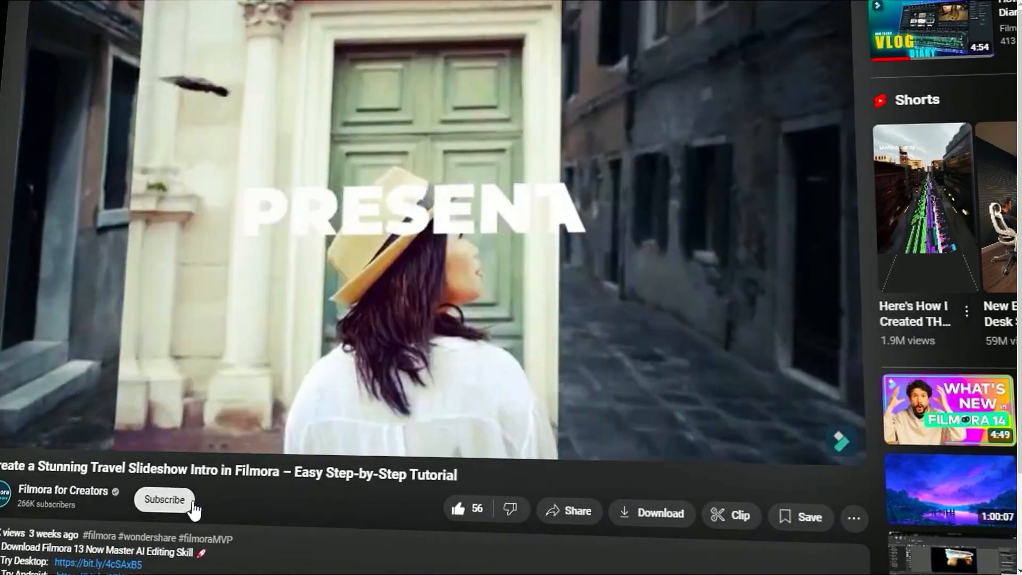
left_click(164, 500)
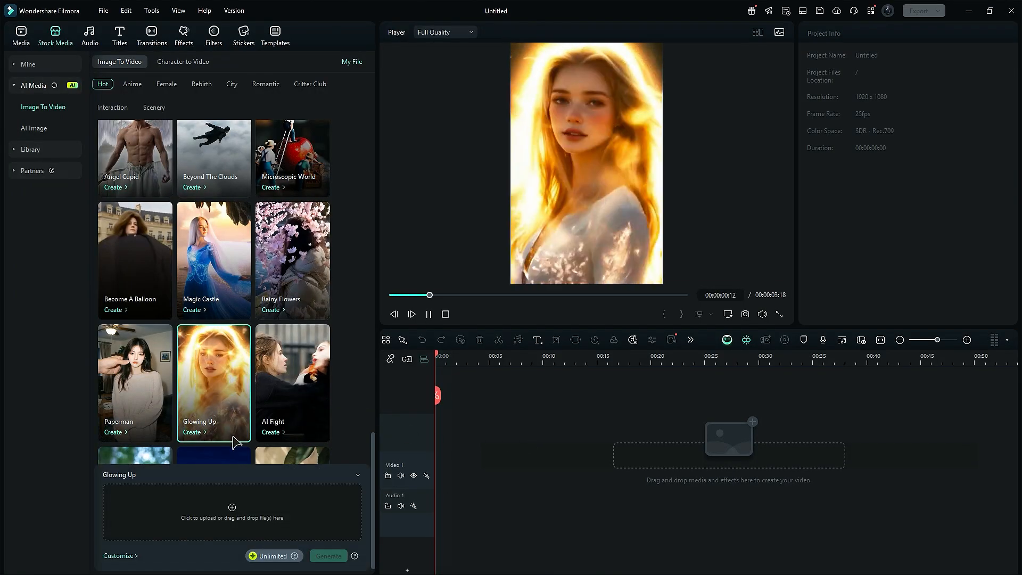
Upload a portrait photo, generate the Glowing Up video, and skim it from My File.
left_click(195, 432)
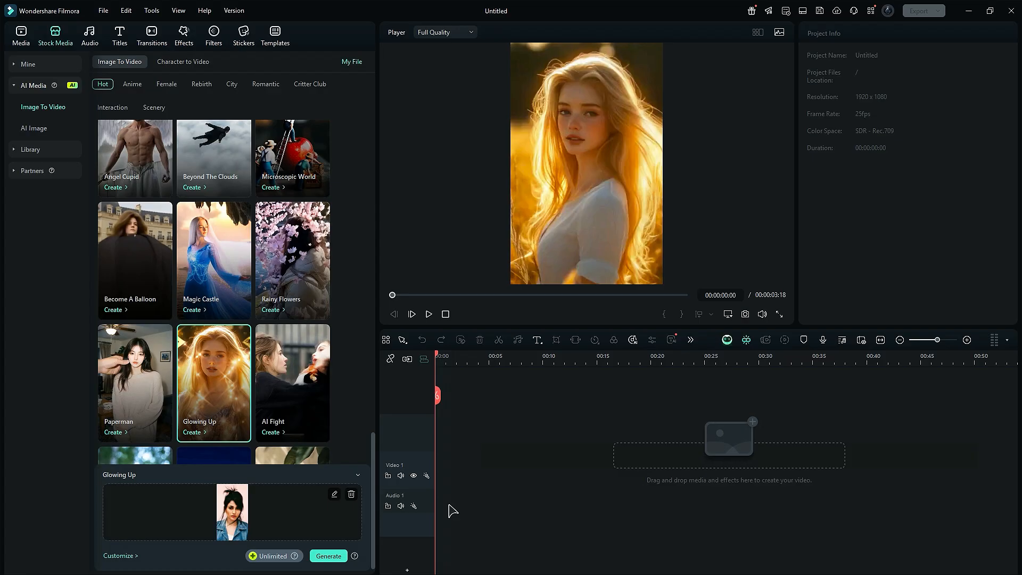
left_click(329, 556)
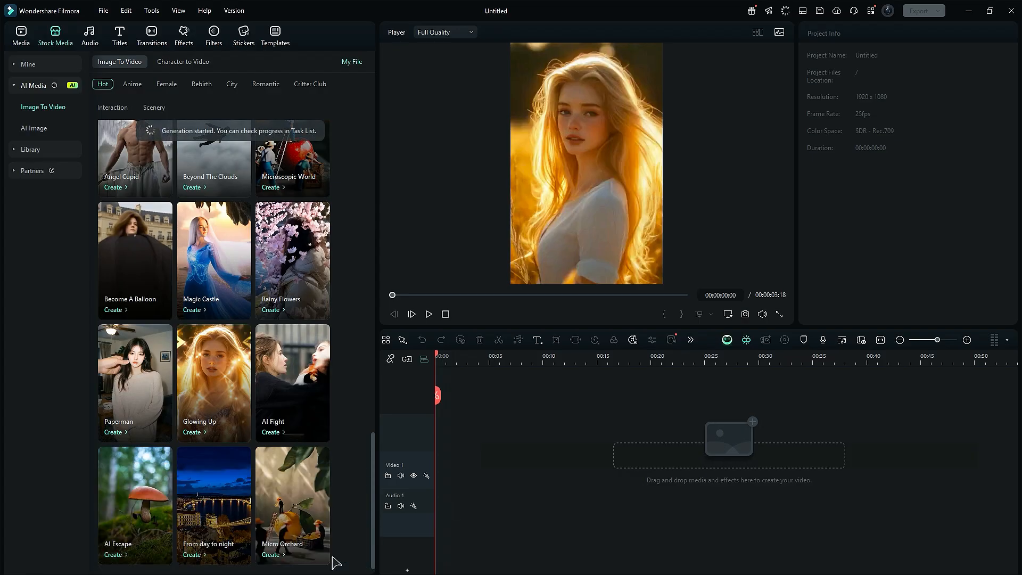
left_click(351, 61)
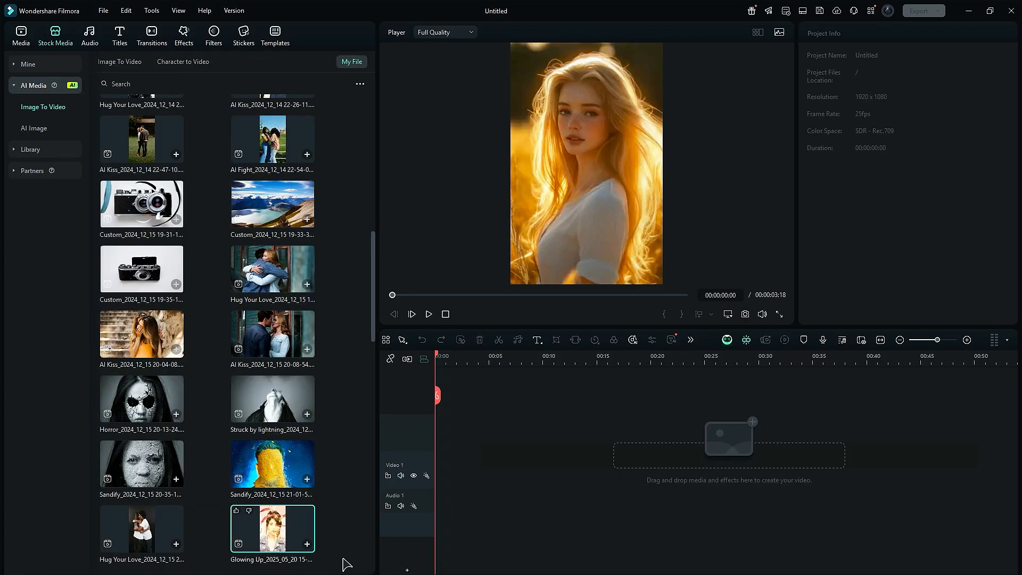
left_click(428, 313)
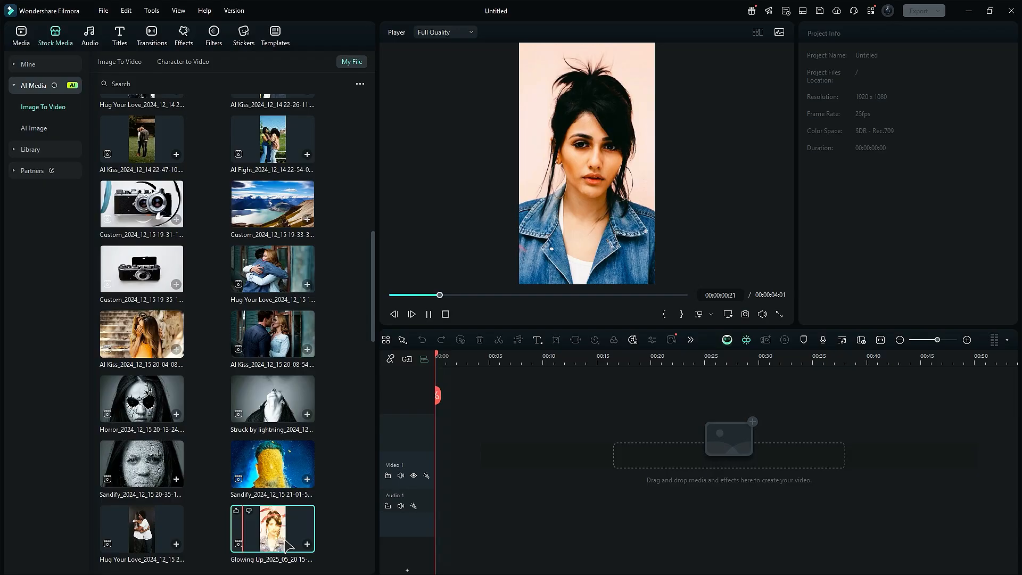
left_click_drag(435, 295, 605, 295)
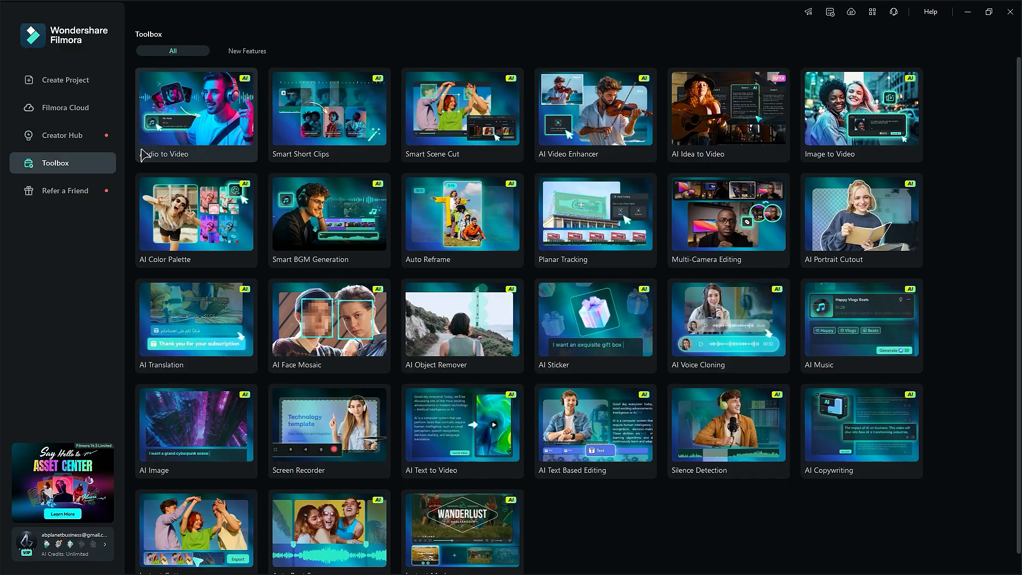
Load The Gentleman who saved a Tiger.mp3 into Audio to Video, pick a story template, and generate.
left_click(196, 108)
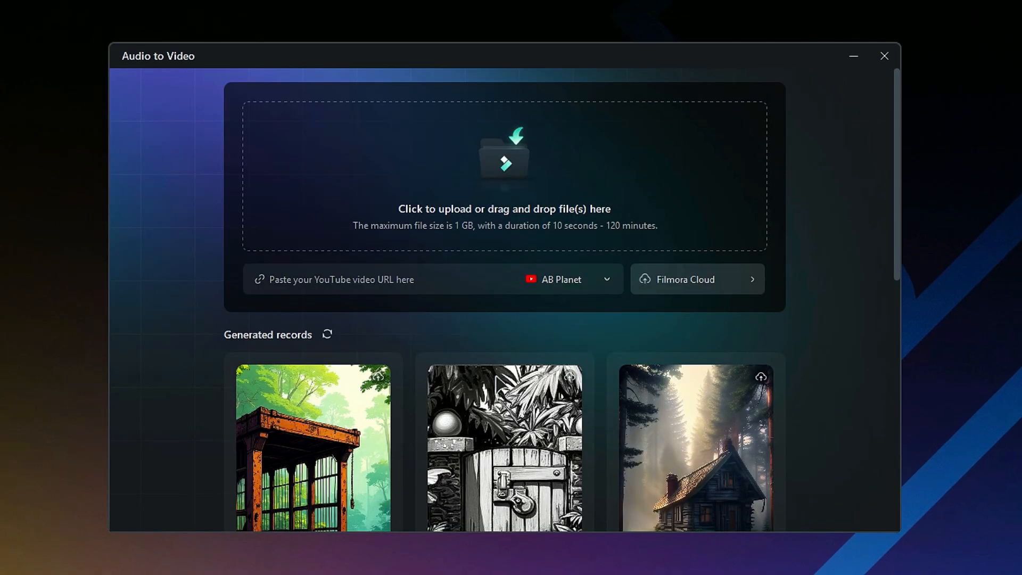
left_click(503, 172)
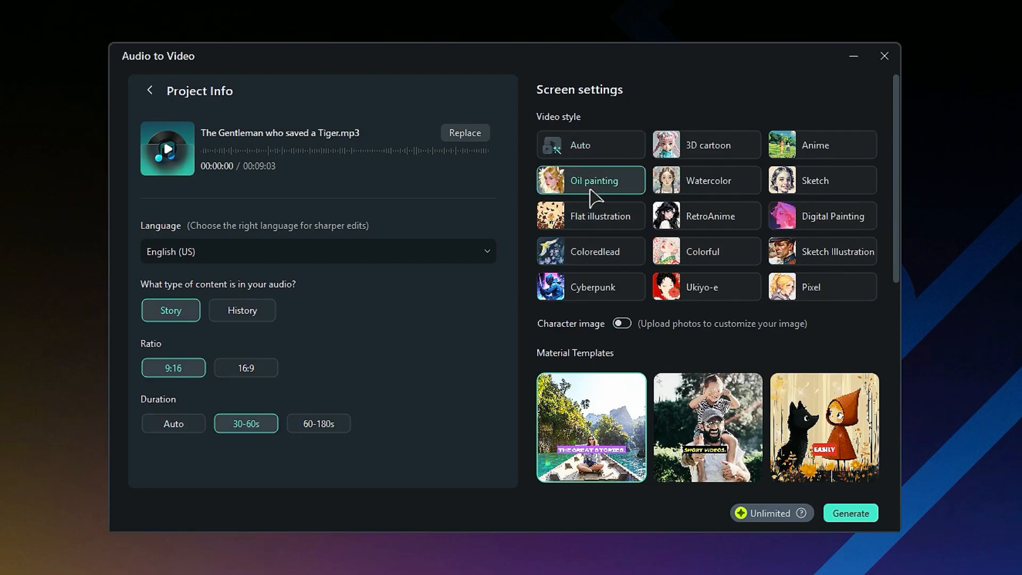
scroll("down", 3)
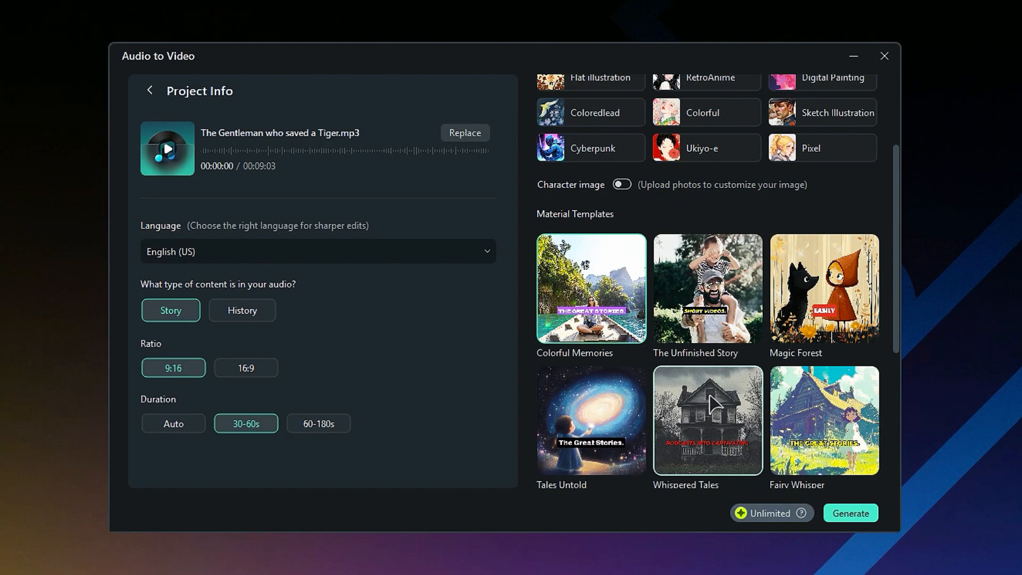
left_click(850, 513)
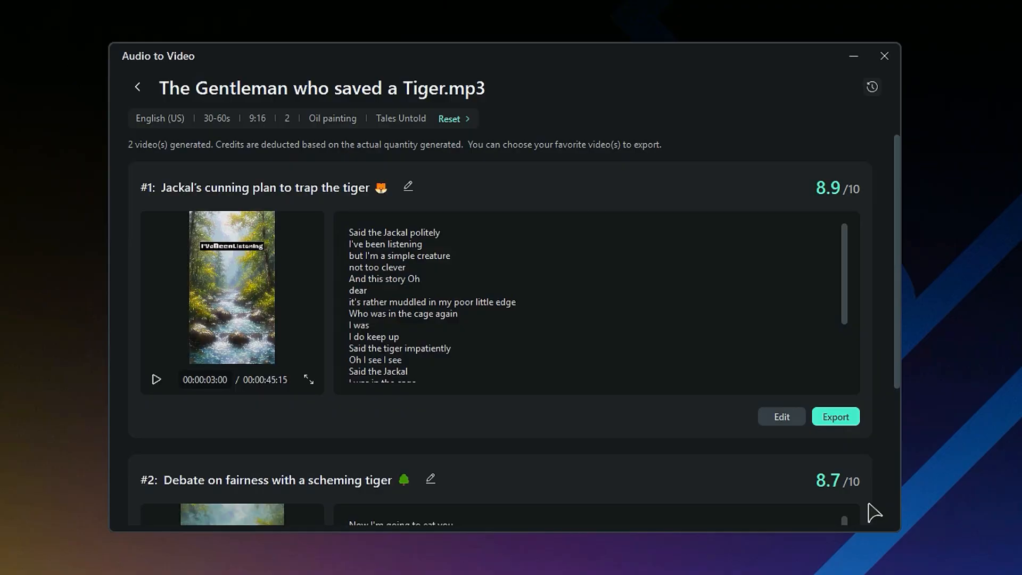
left_click(781, 416)
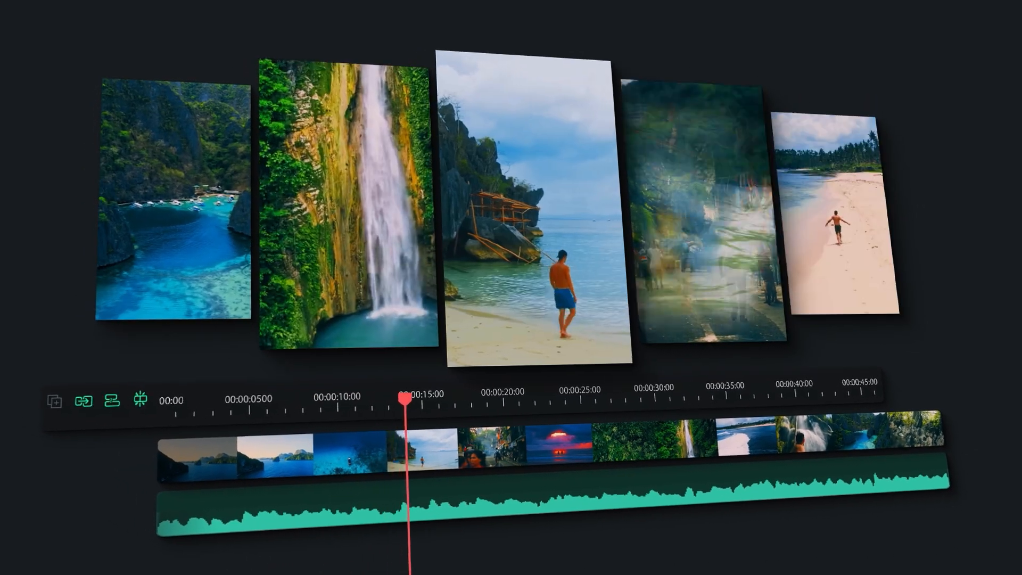
Load PC.mp4 into Smart Short Clips, generate the 9:16 clips, and browse the results.
left_click(55, 163)
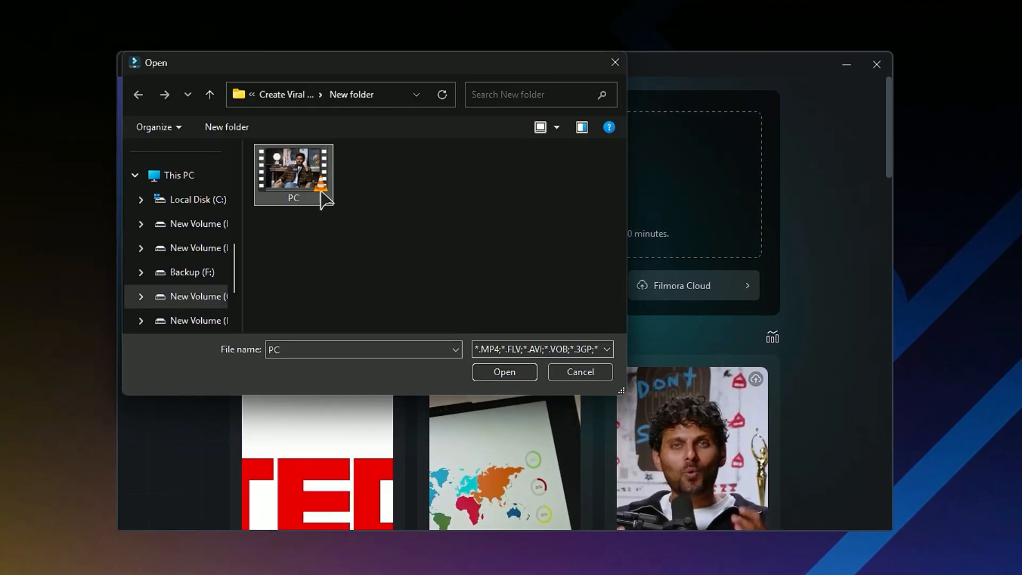
left_click(504, 371)
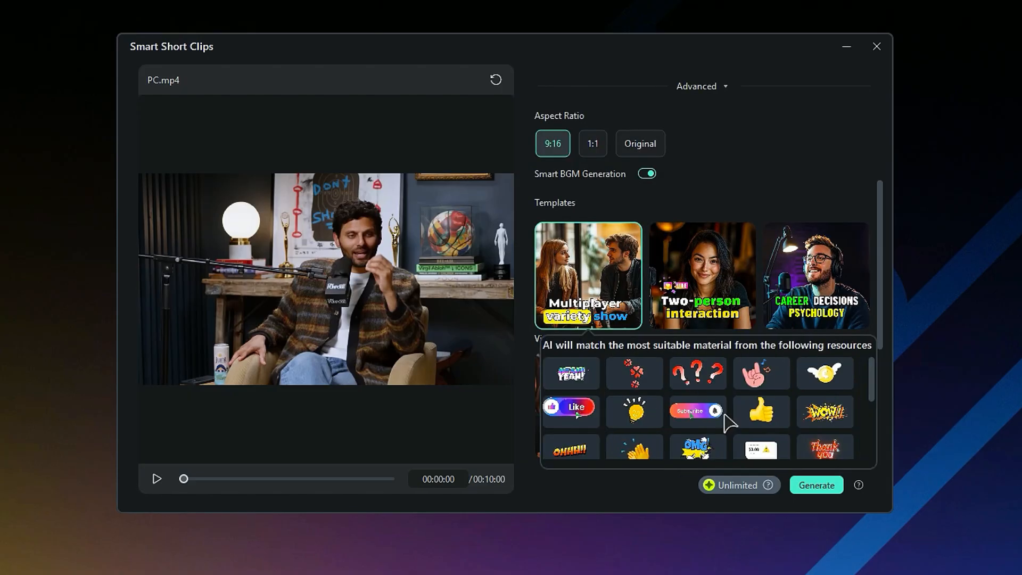
left_click(816, 485)
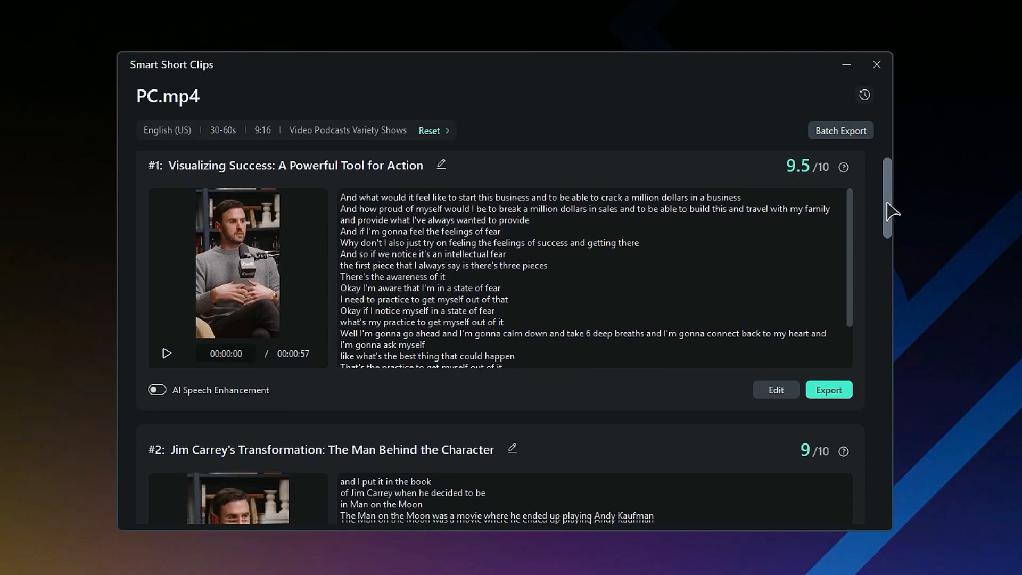
scroll("down", 3)
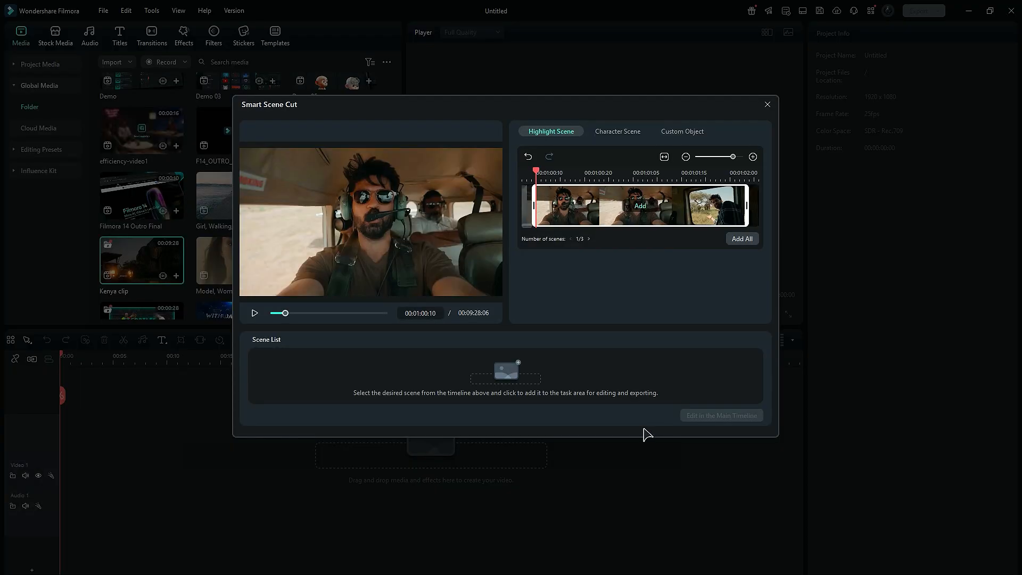
Add the Kenya clip's highlight scenes to the scene list, then open the Custom Object tab.
left_click(640, 206)
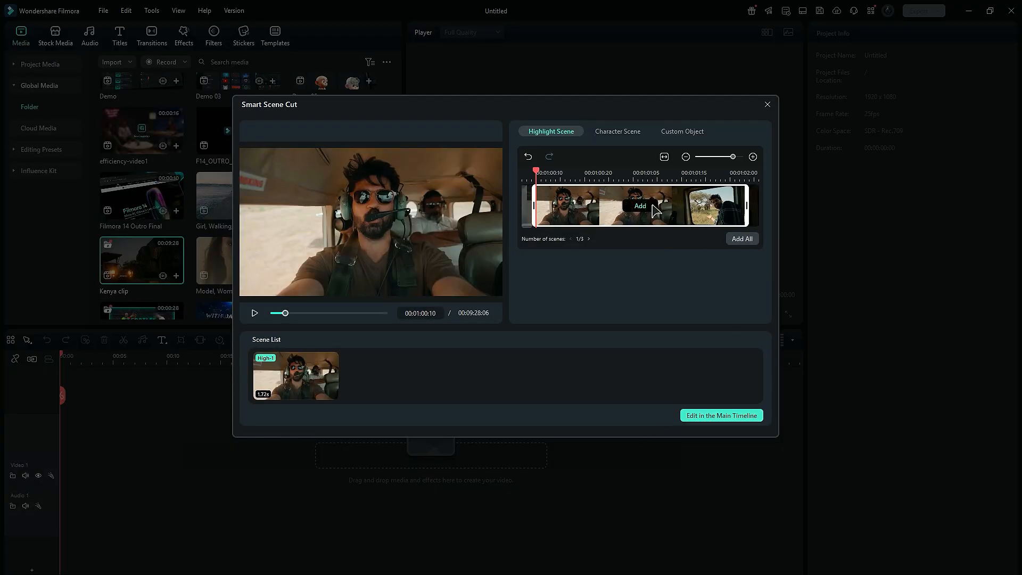
left_click(640, 206)
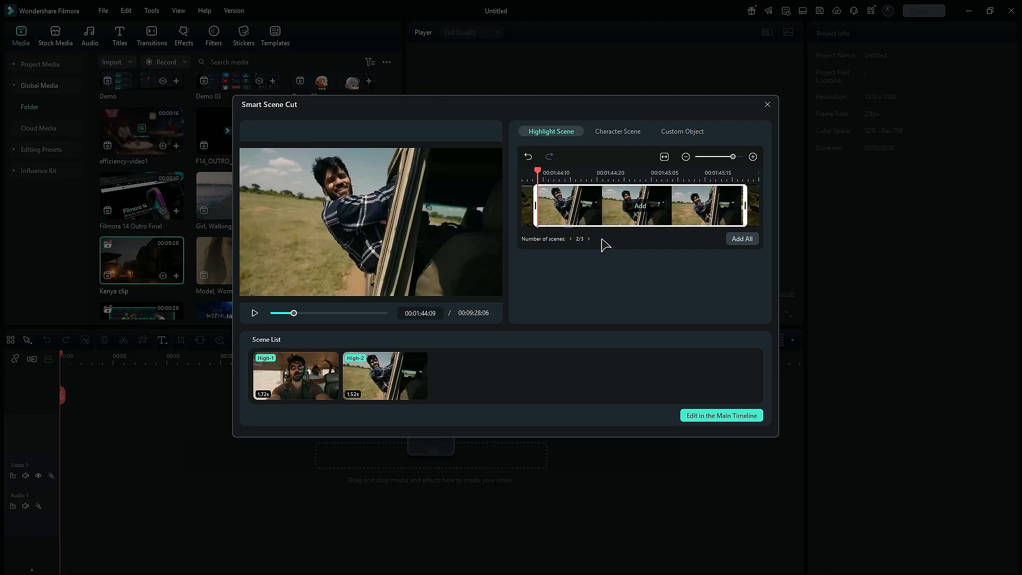
left_click(741, 238)
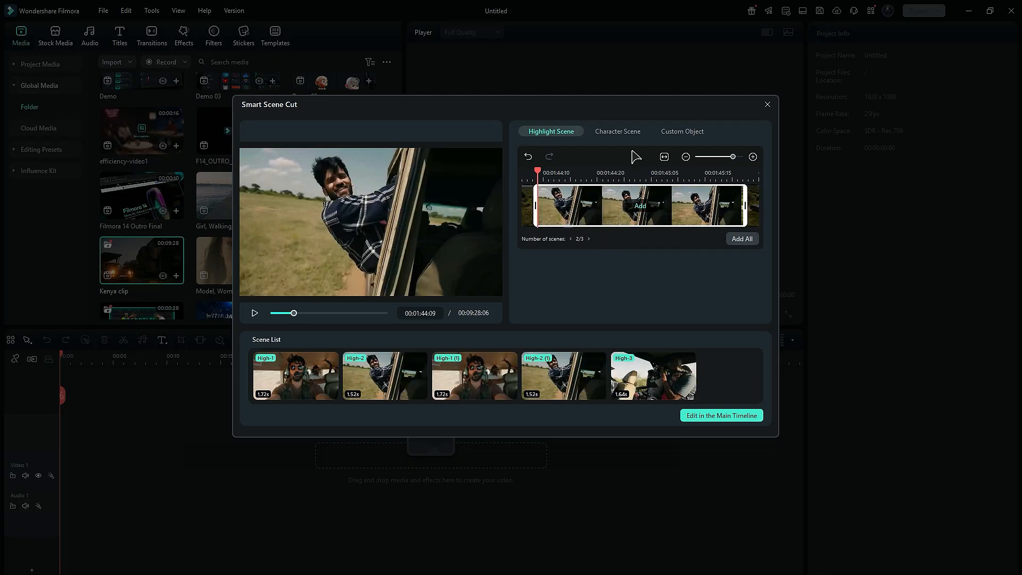
left_click(682, 131)
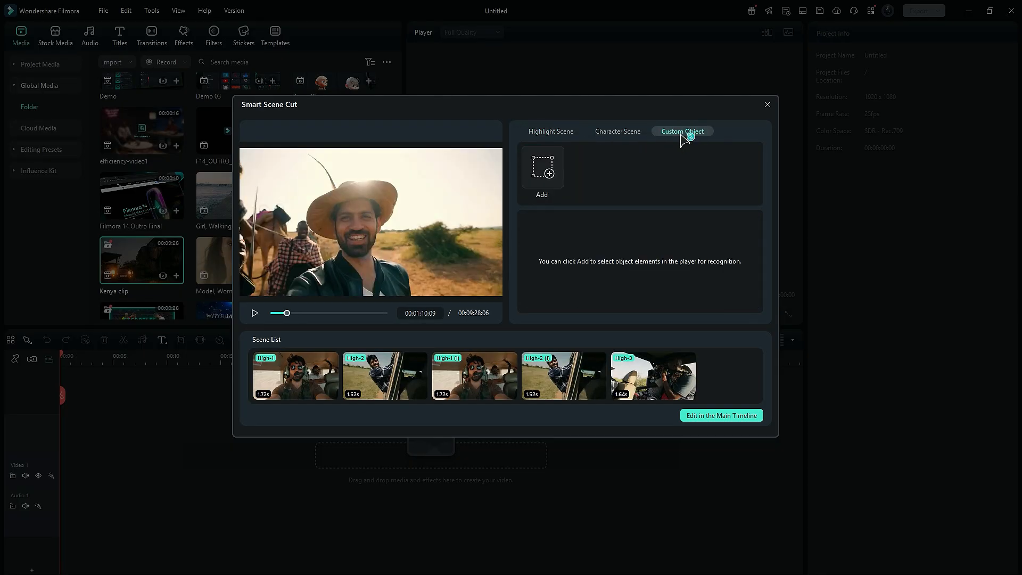